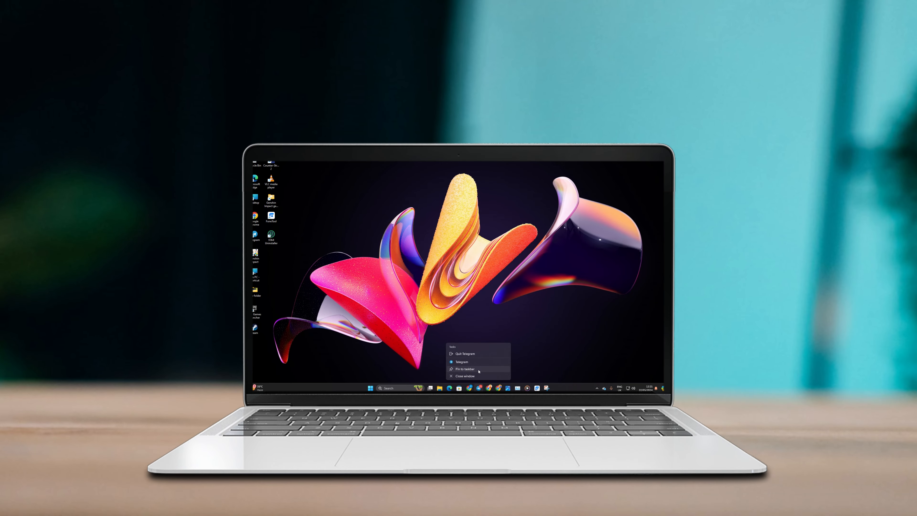
mouse_move(544, 291)
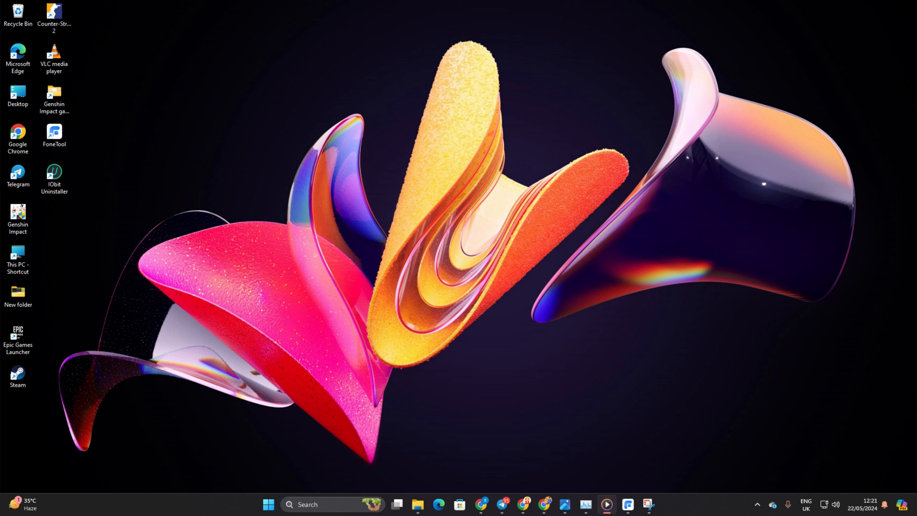
mouse_move(395, 28)
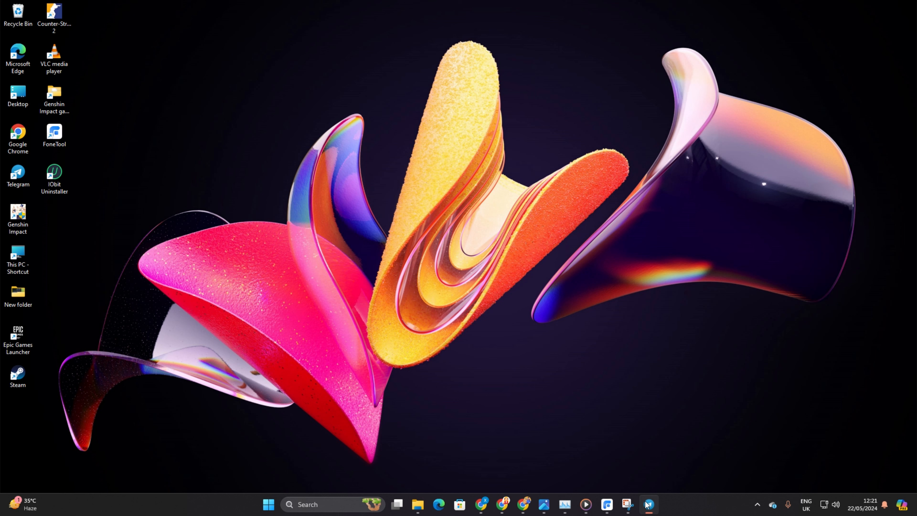
Pin the running Telegram app from its taskbar icon's right-click menu.
right_click(648, 503)
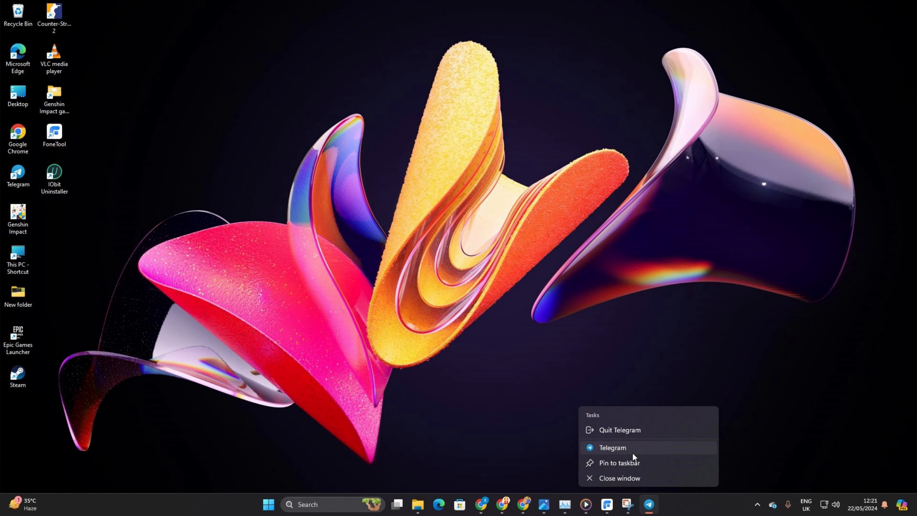
mouse_move(619, 462)
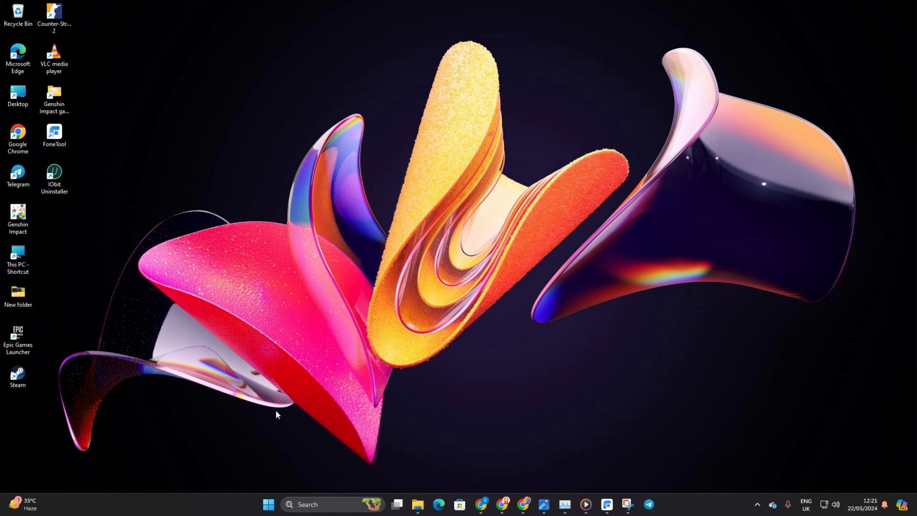
Pin Telegram from Start's All apps list, then return to the desktop.
left_click(269, 505)
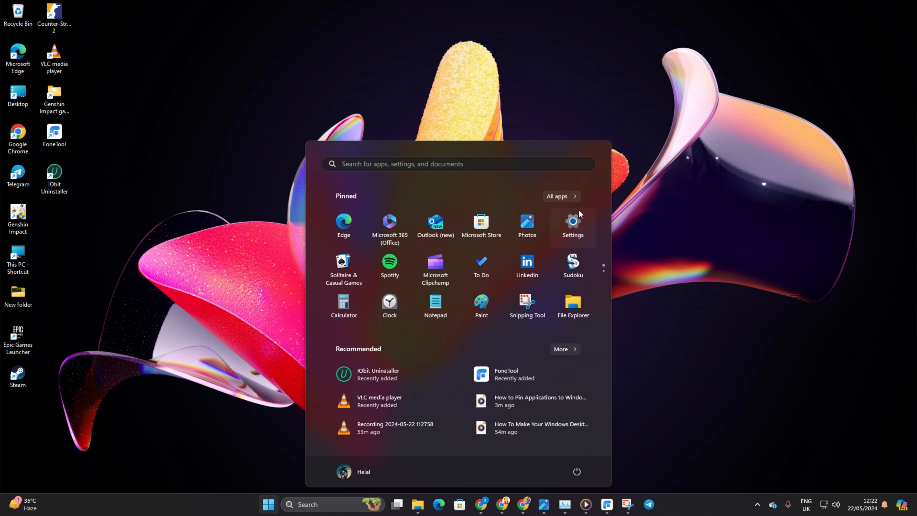
left_click(558, 195)
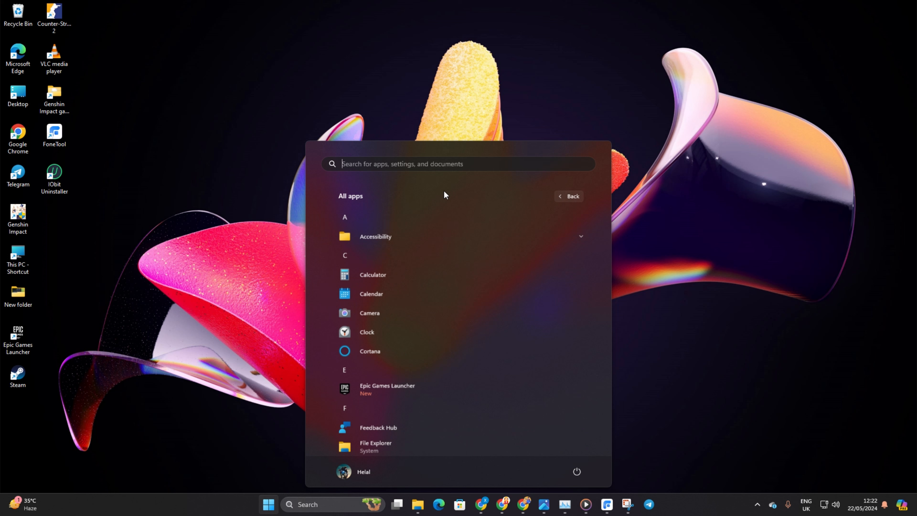
scroll("down", 3)
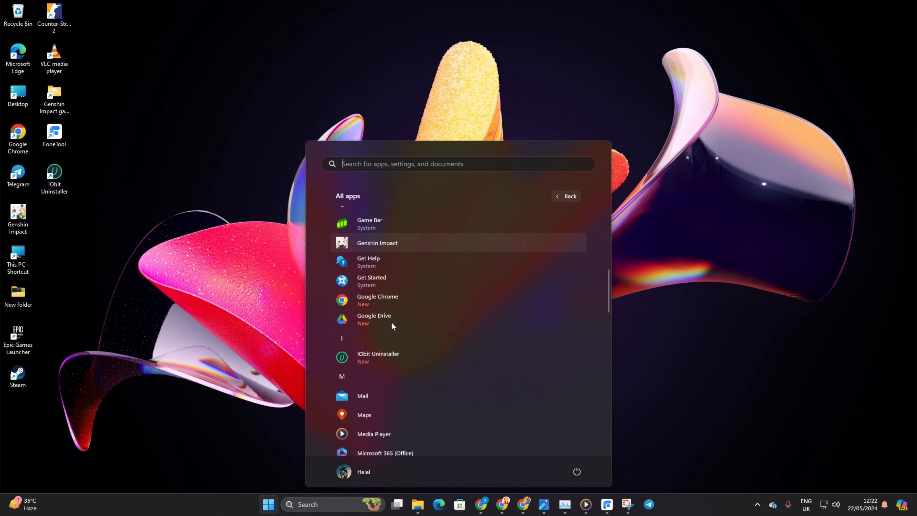
scroll("down", 3)
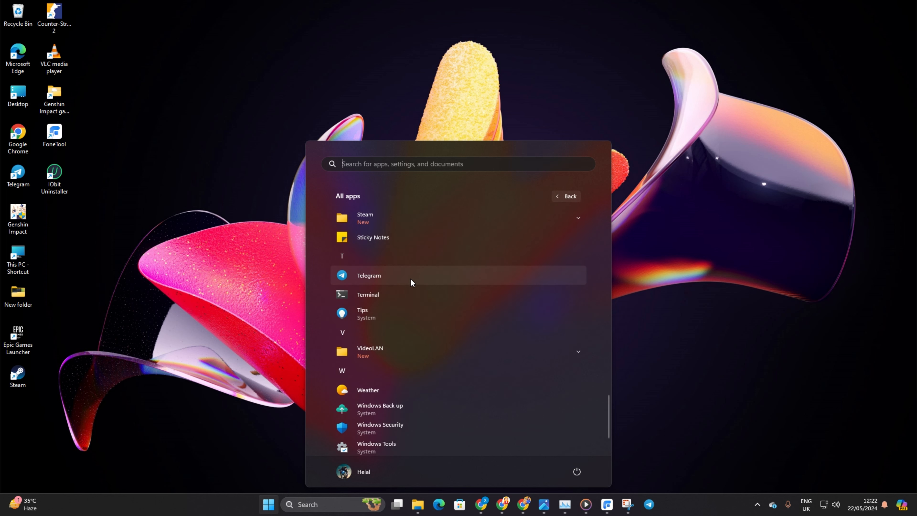
mouse_move(392, 275)
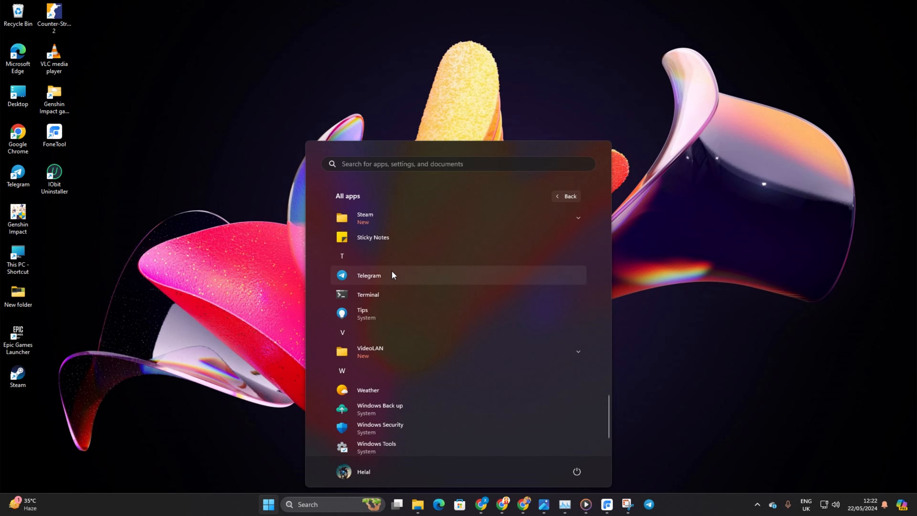
right_click(368, 275)
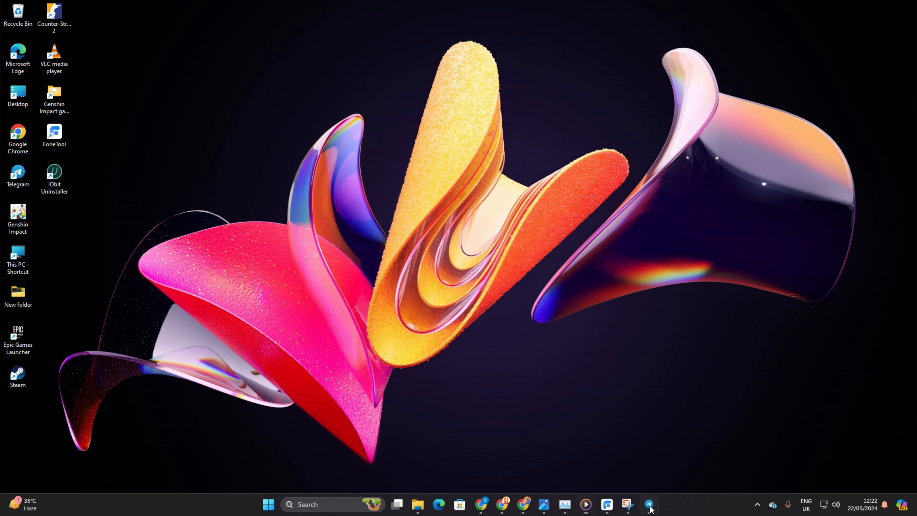
left_click(650, 504)
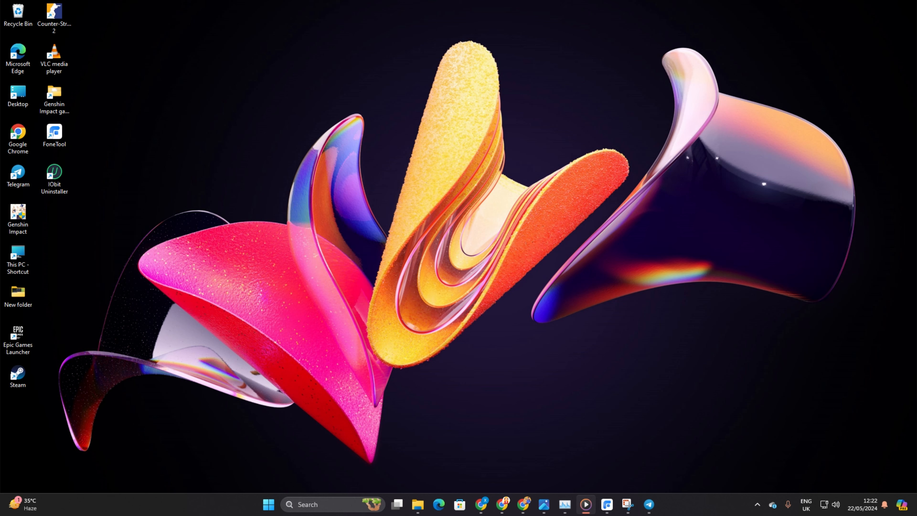